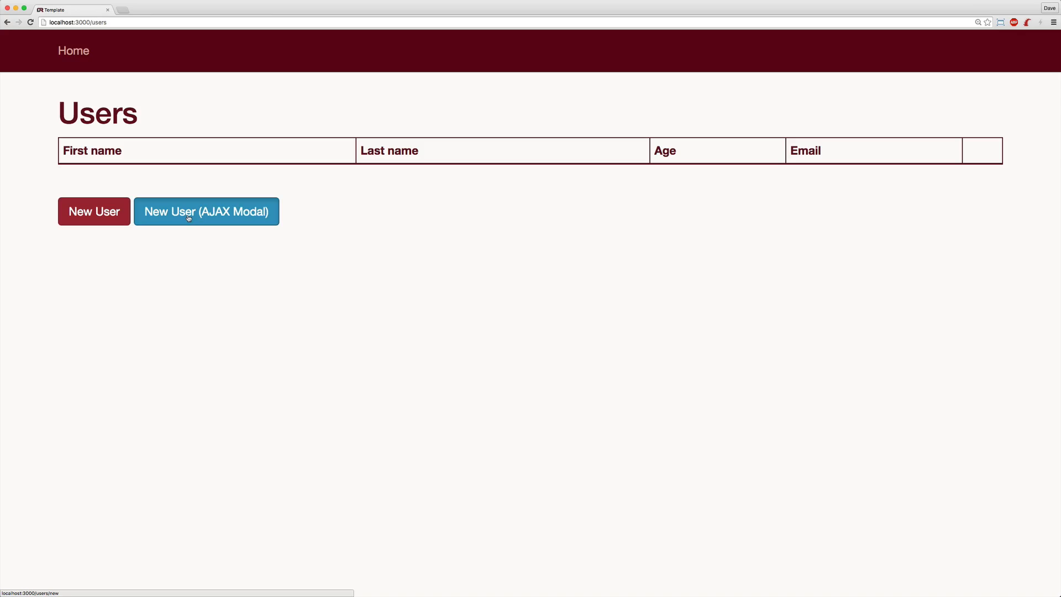
- Launch the blank New User form in an AJAX modal over the Users index
click(206, 211)
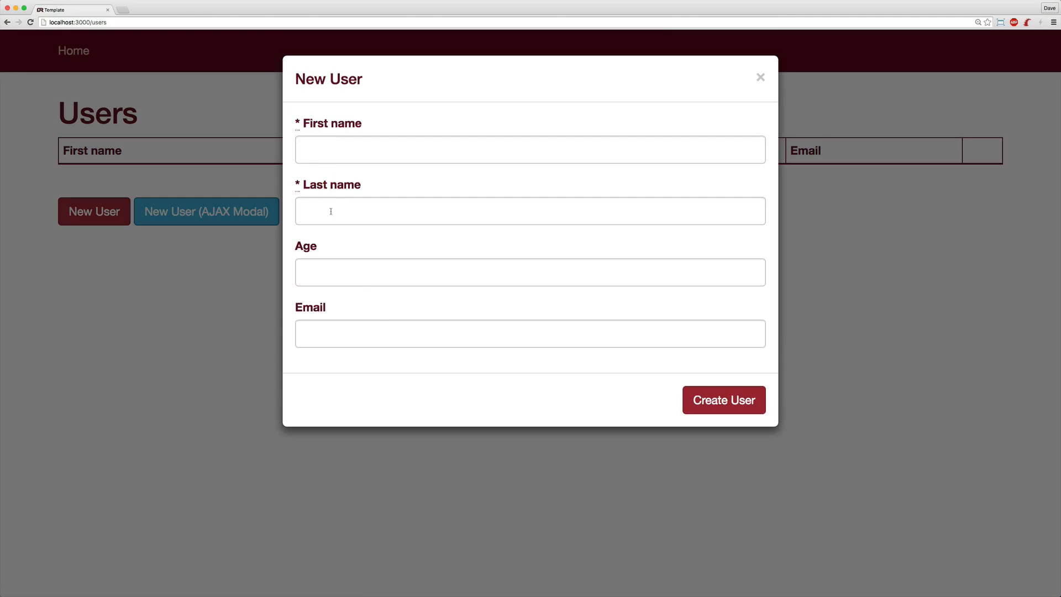
mouse_move(530, 272)
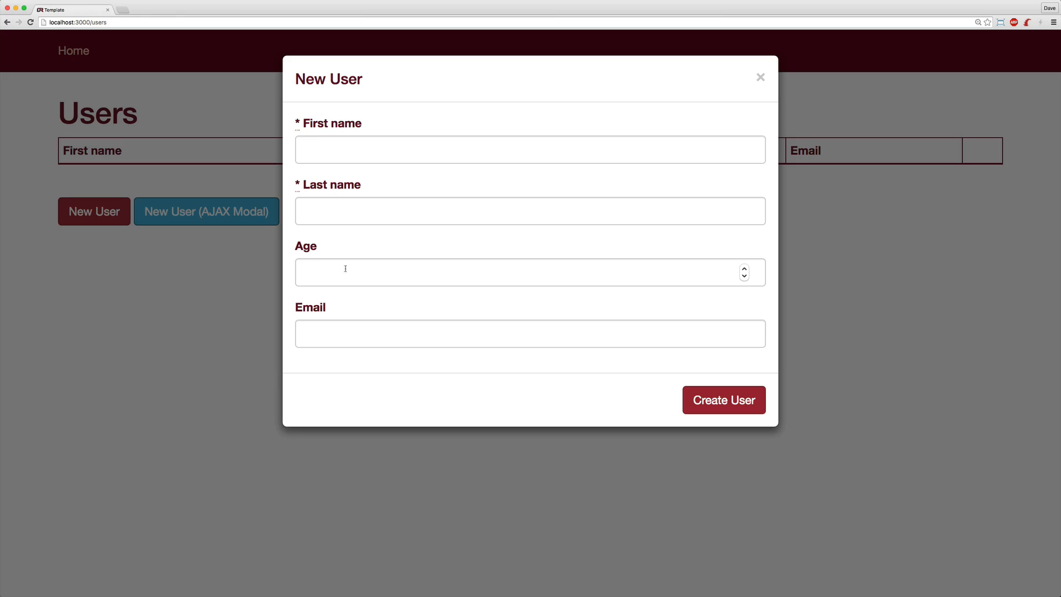
mouse_move(327, 176)
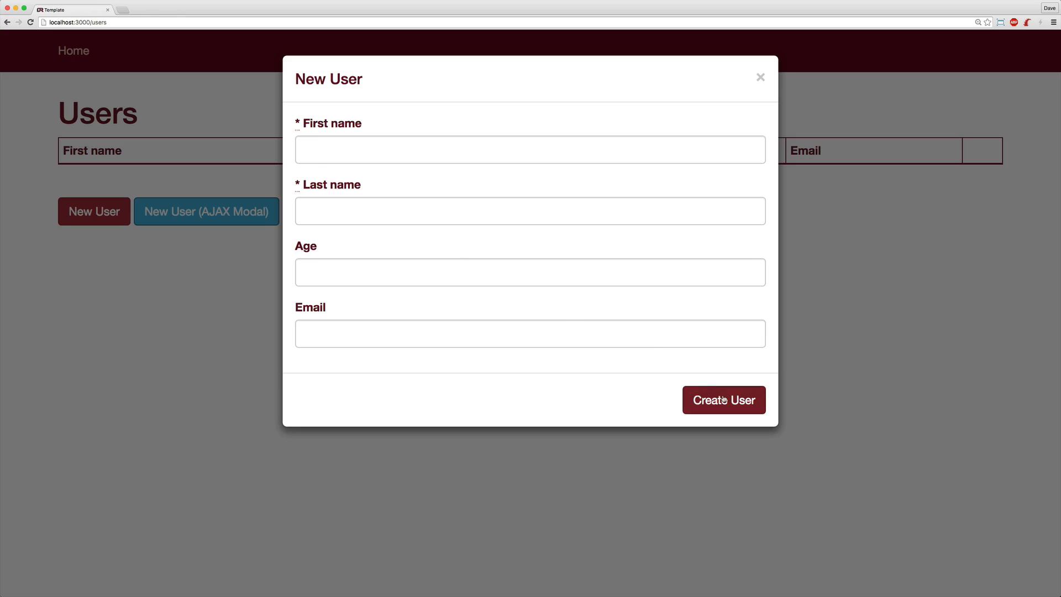
mouse_move(609, 231)
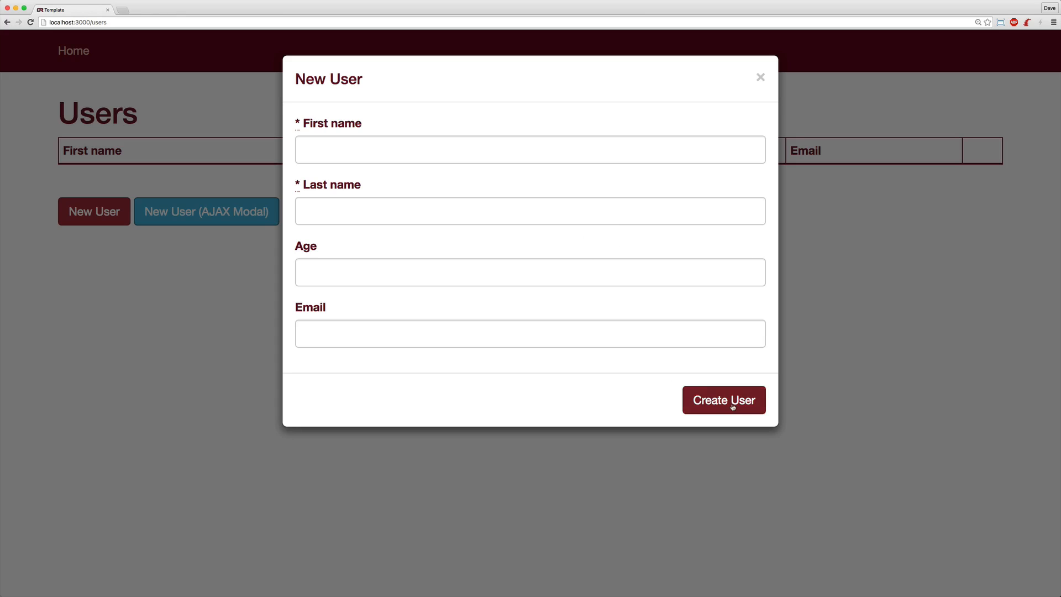
- Submit the empty form, getting server-rendered can't-be-blank and age errors
click(723, 400)
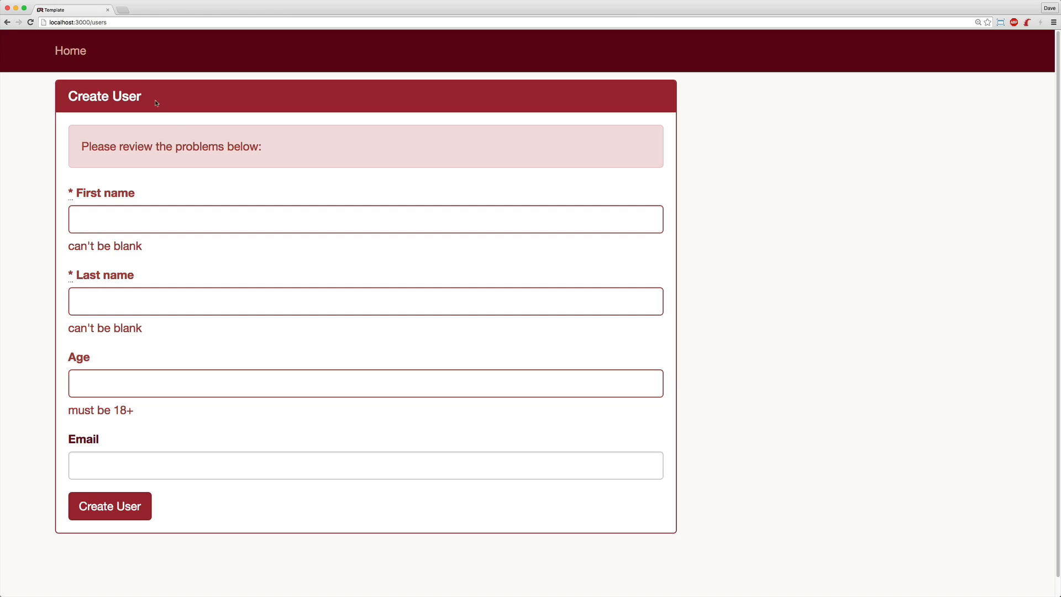
mouse_move(185, 442)
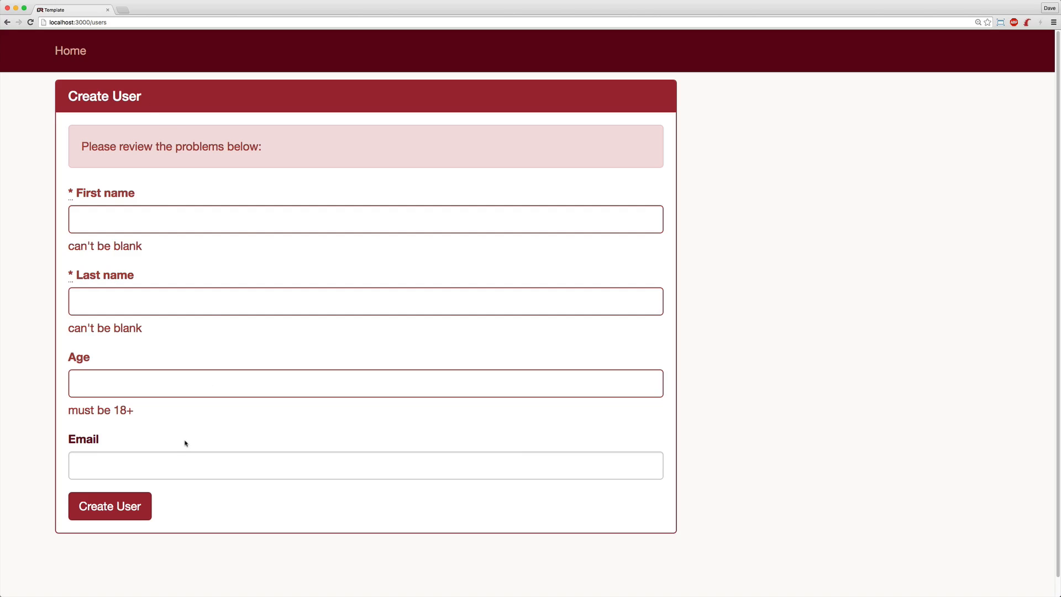
mouse_move(192, 439)
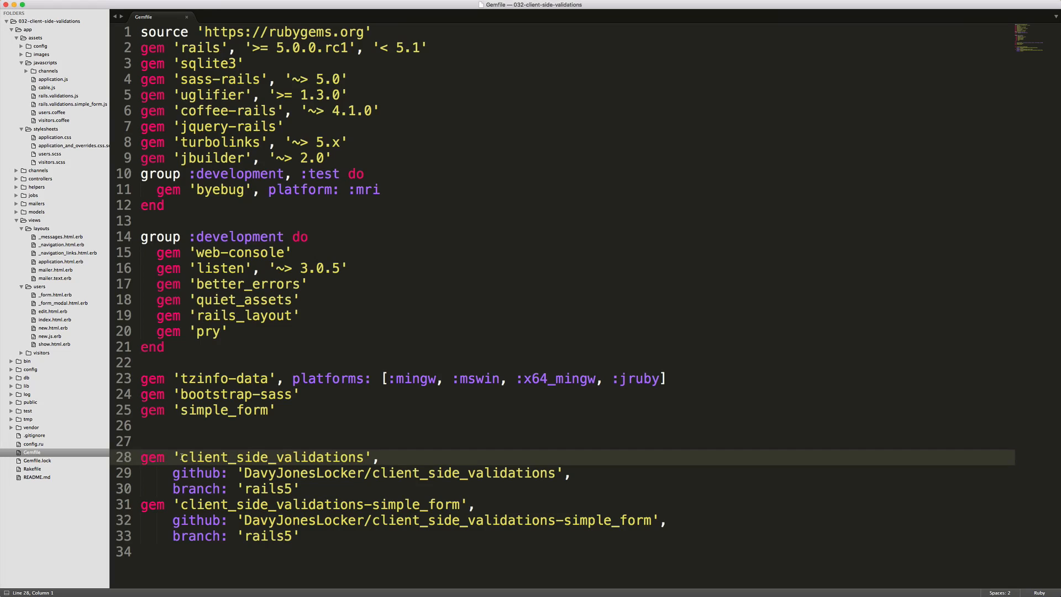
- Show the Gemfile lines for the client_side_validations and simple_form gems
double_click(252, 458)
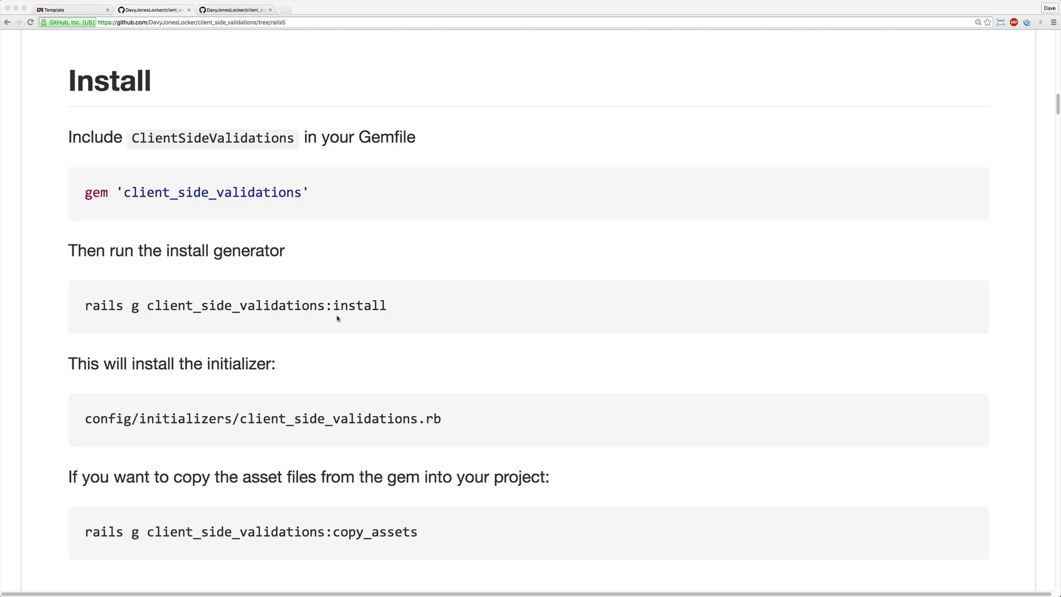
mouse_move(172, 418)
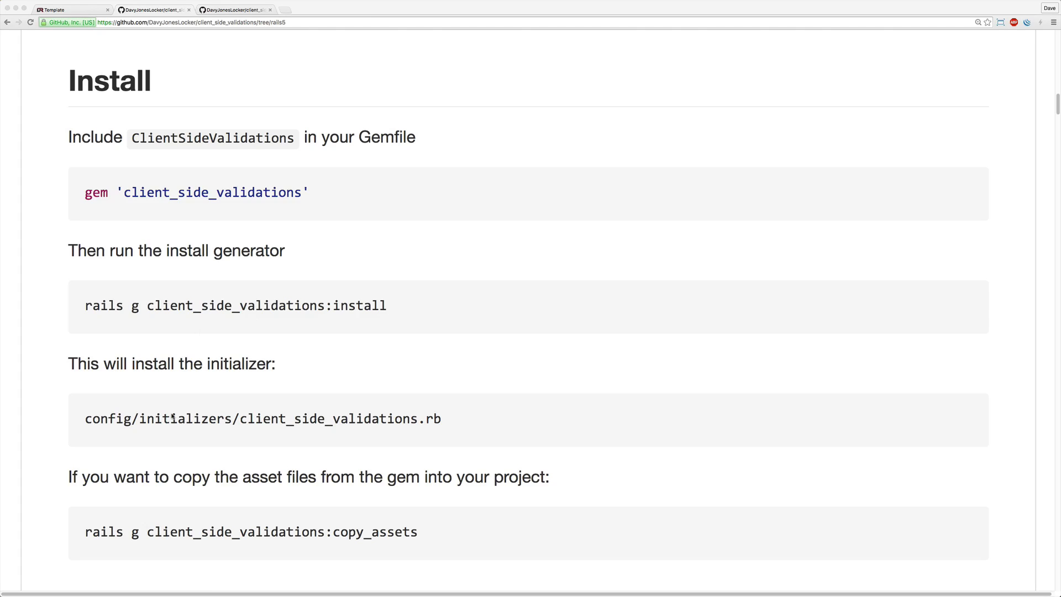
- Scroll the README to the install generator, initializer and copy_assets commands
scroll(down, 3)
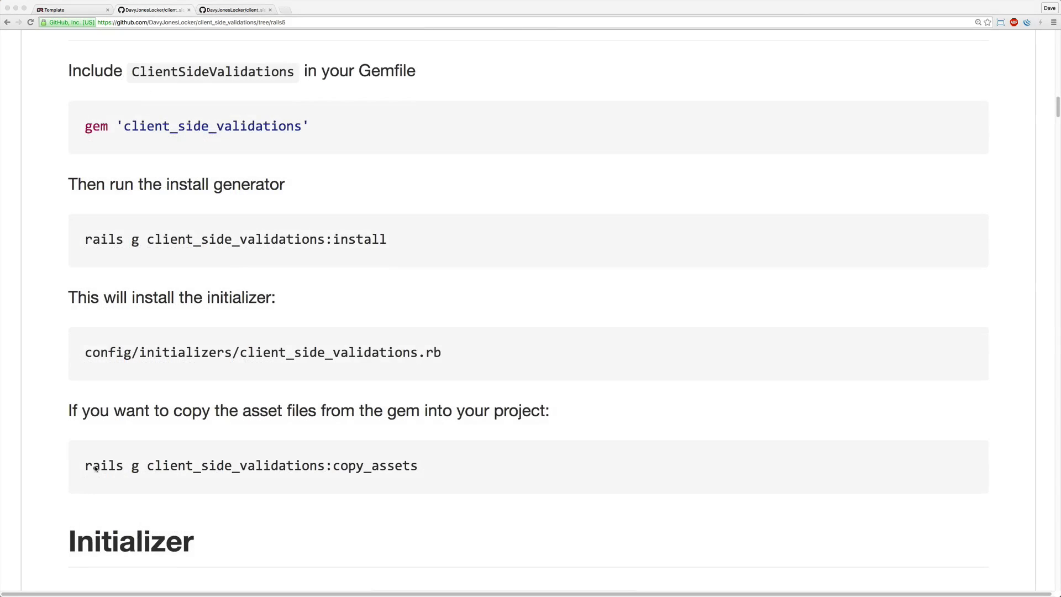
mouse_move(182, 468)
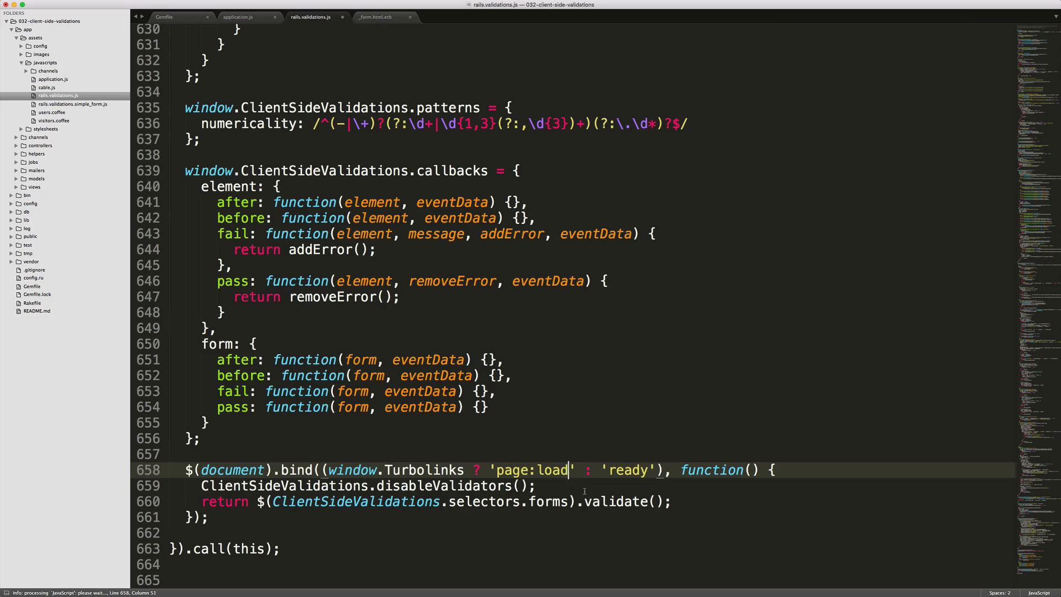
- Replace 'page:load' with 'turbolinks:load' on line 658 of rails.validations.js
text(turbolinks:load)
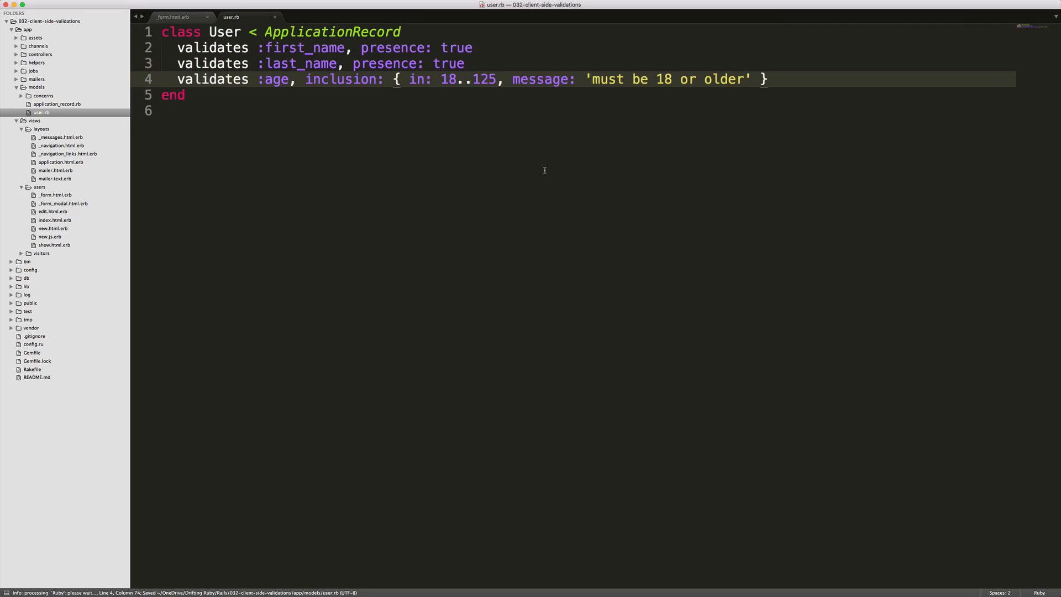
click(178, 17)
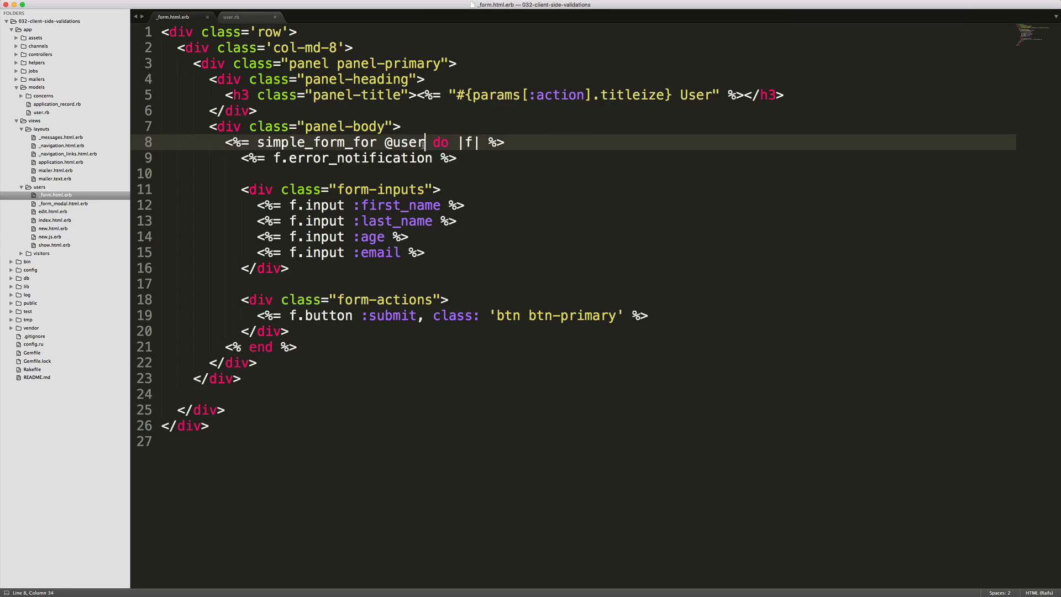
text(, validate: true)
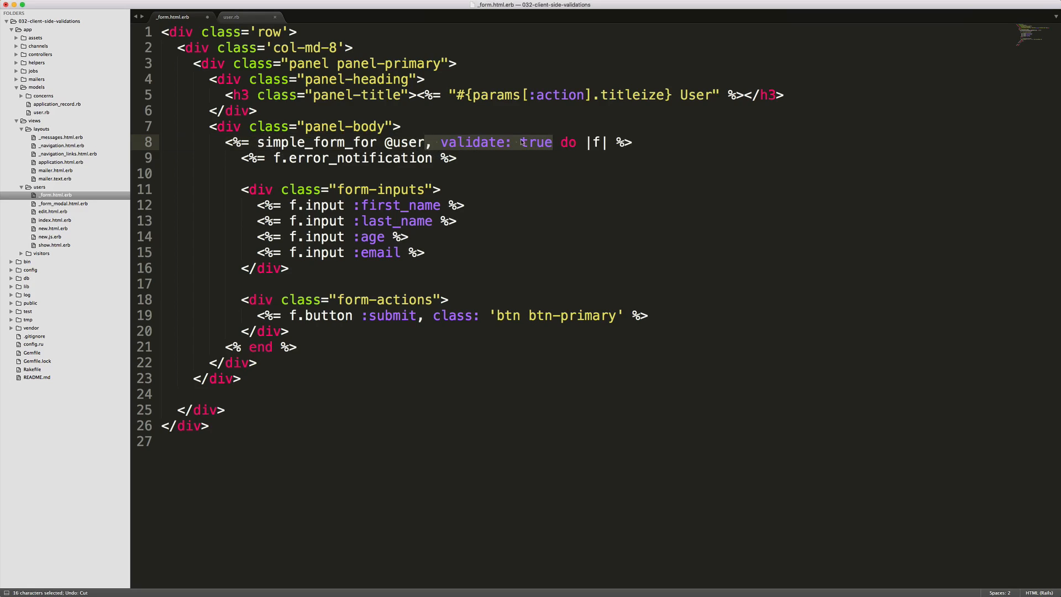
key(cmd+s)
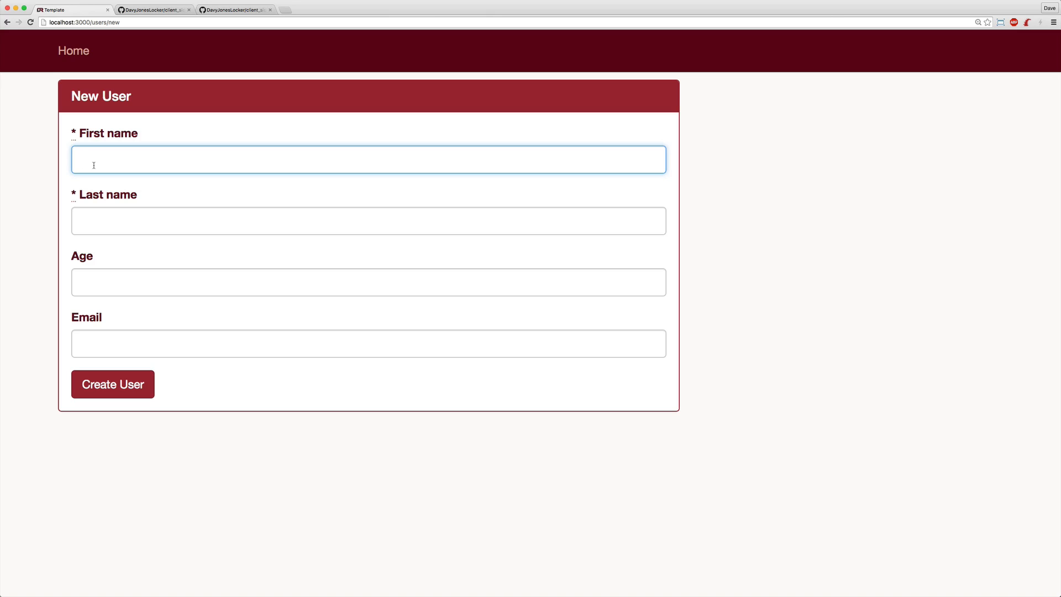
- Trigger inline blank errors, fill First name John and Last name Doe, then attempt Create User
click(113, 384)
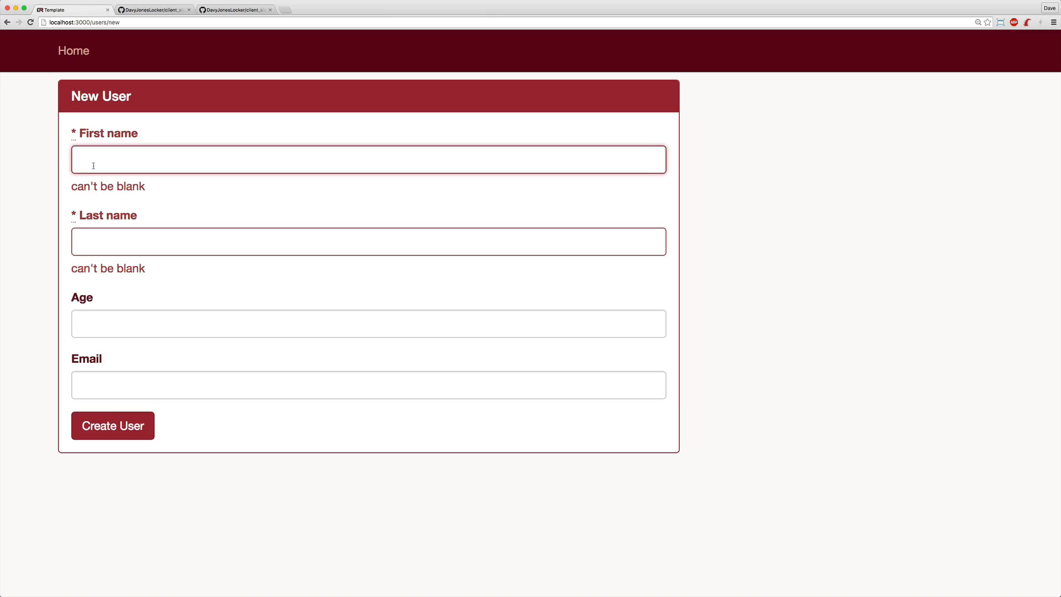
text(John)
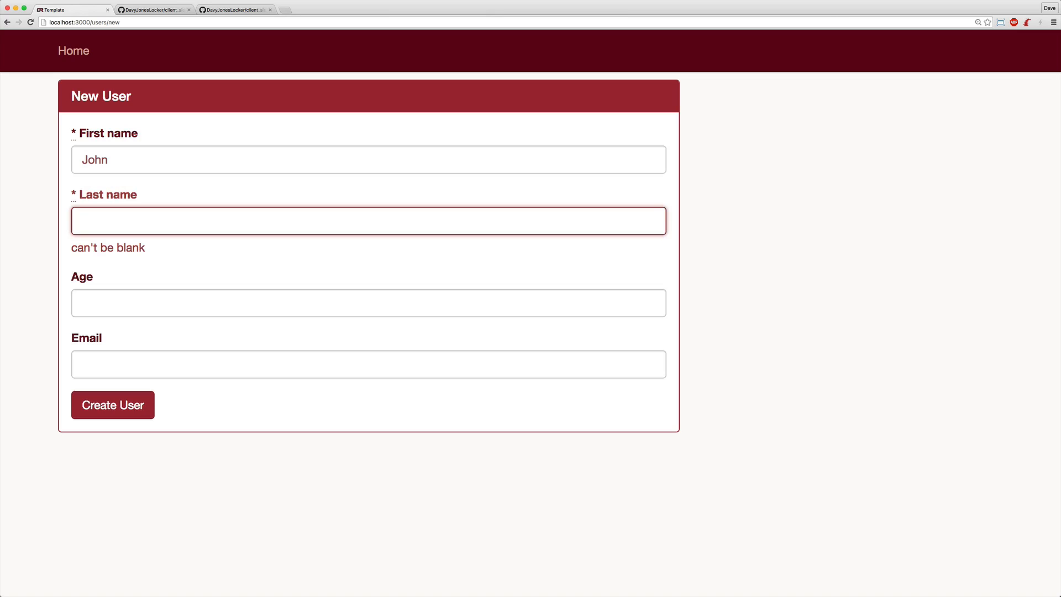
text(Doe)
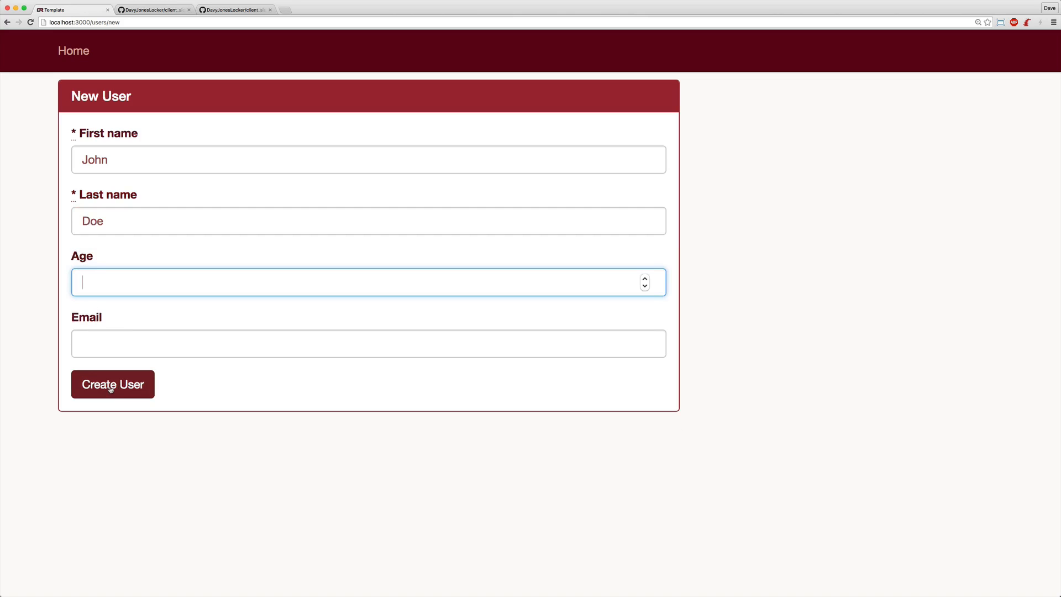
click(113, 383)
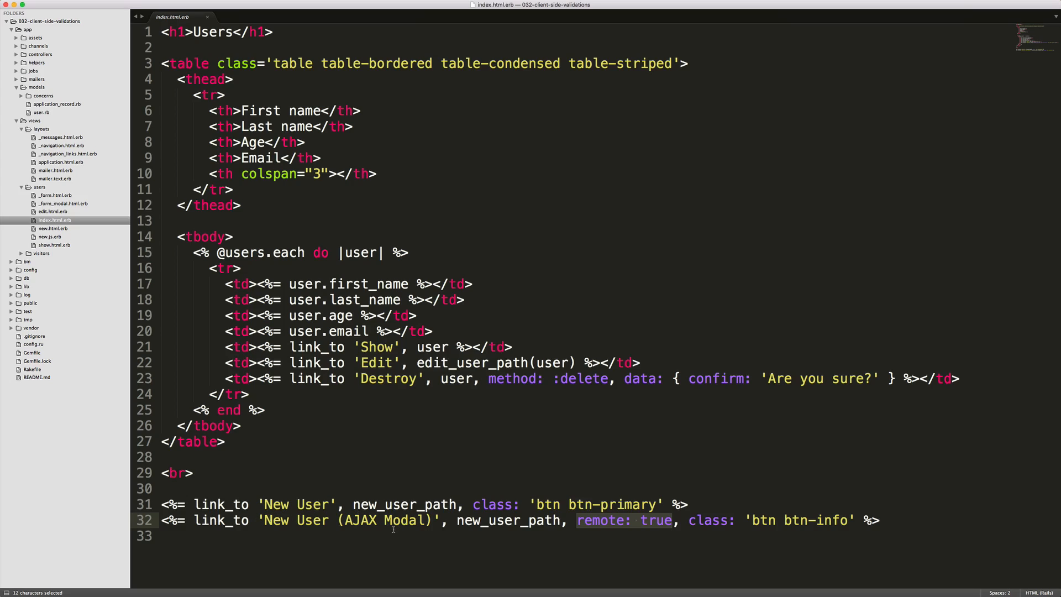
mouse_move(668, 522)
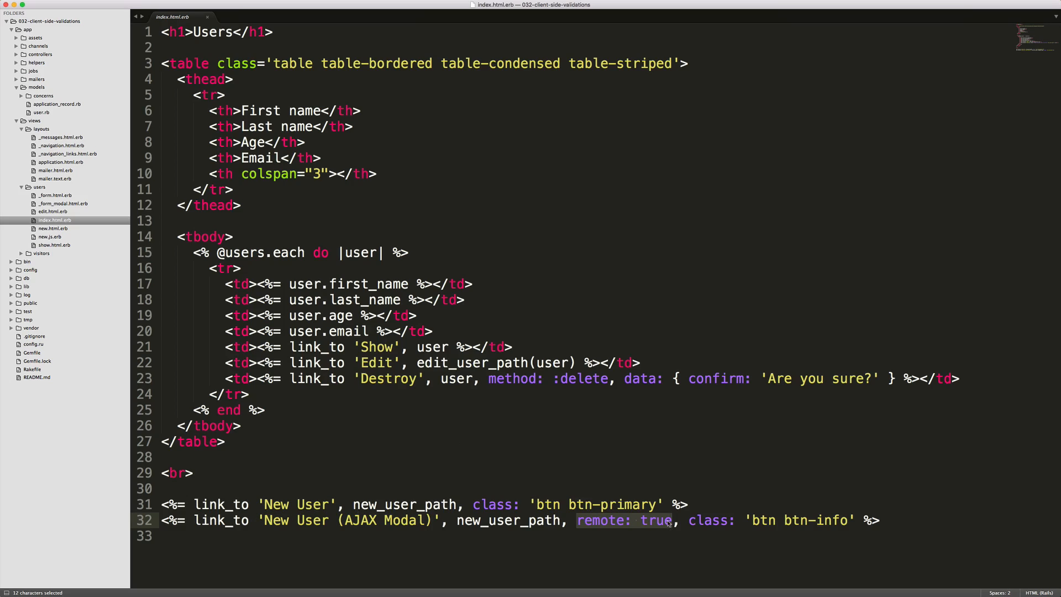
- Show new.js.erb's shown.bs.modal handler enabling validations, adding a comma
click(49, 236)
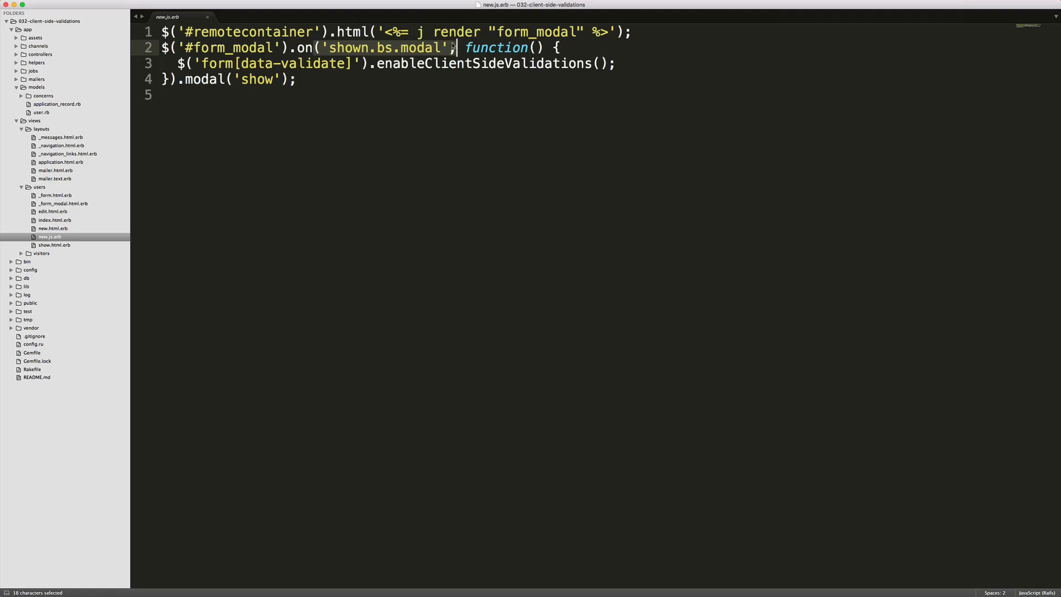
text(,)
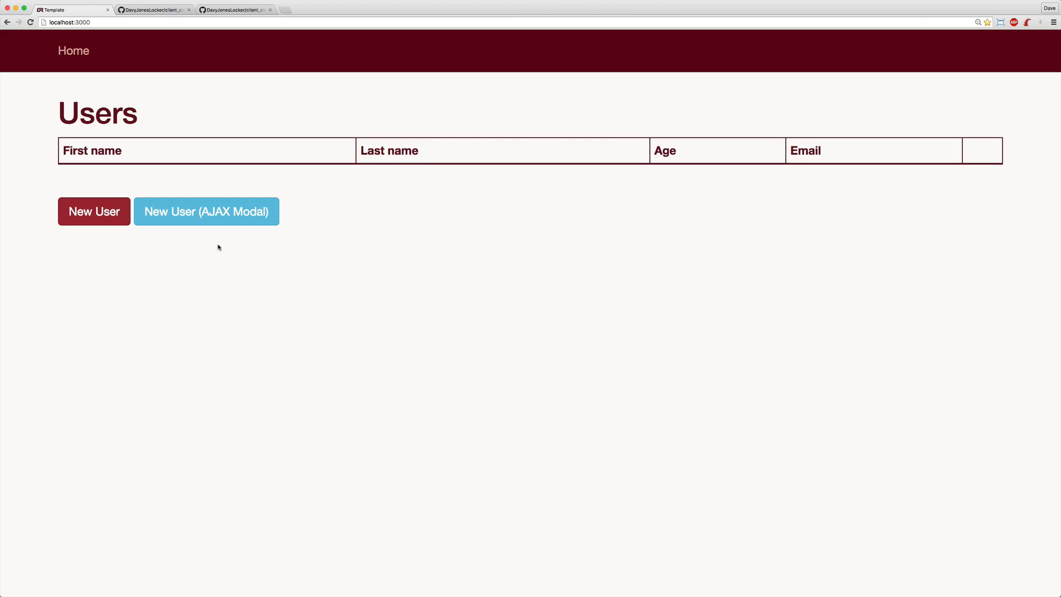
- Reopen the New User modal from the Users page and focus its form
click(207, 212)
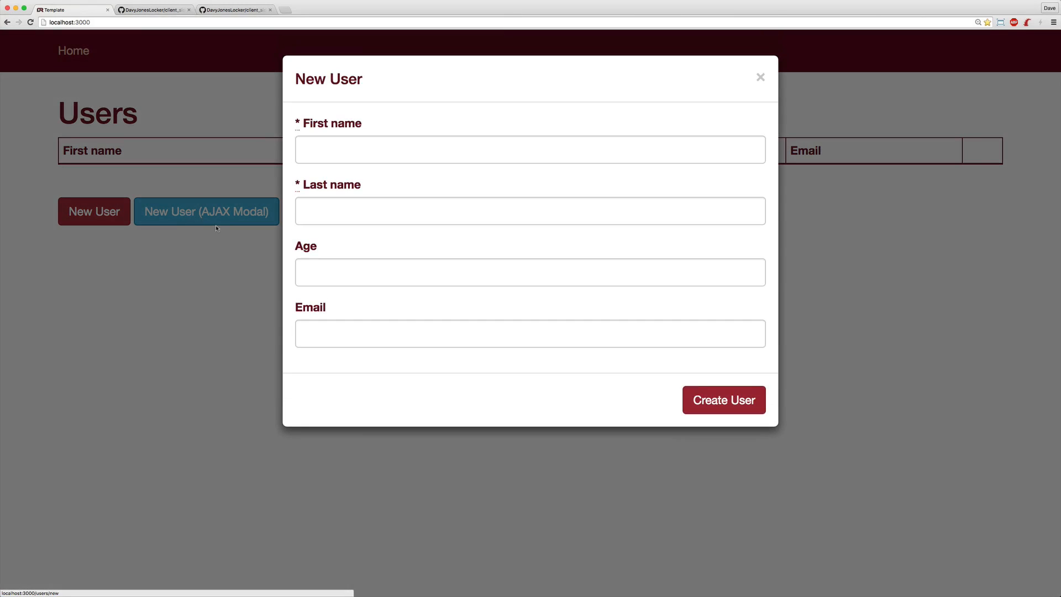
click(529, 149)
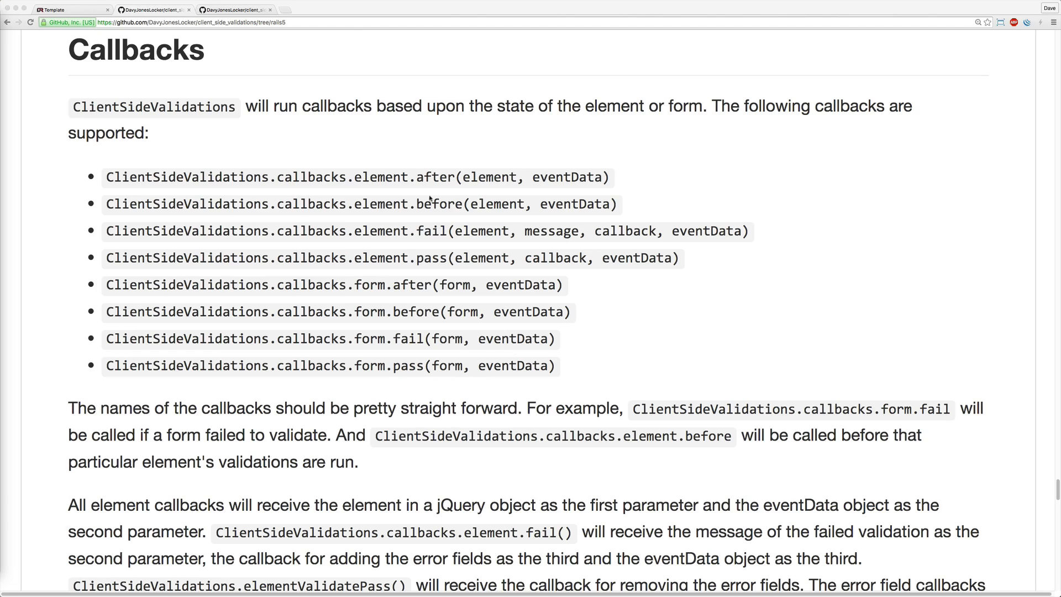
mouse_move(411, 370)
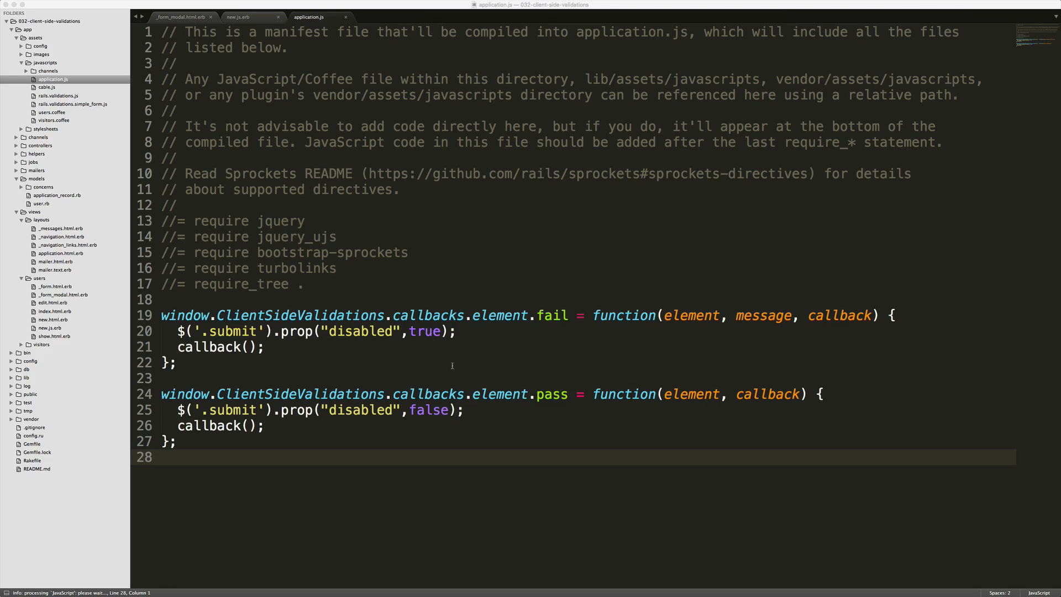
mouse_move(316, 417)
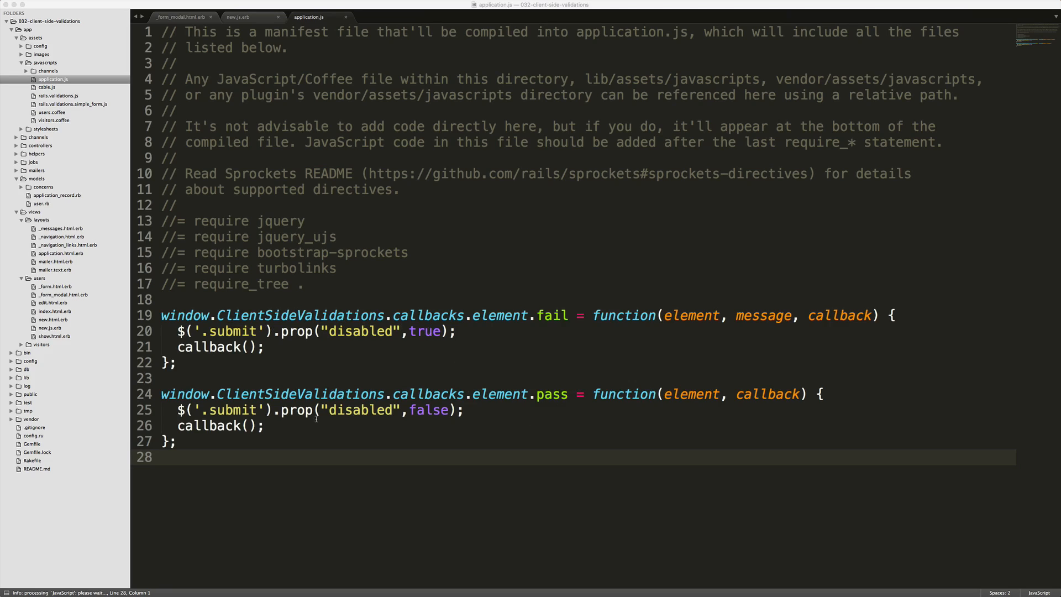